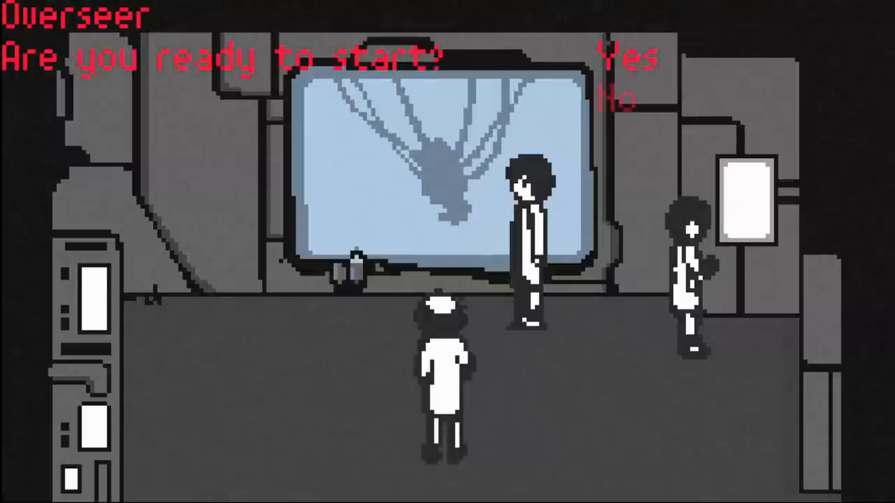
pyautogui.click(616, 100)
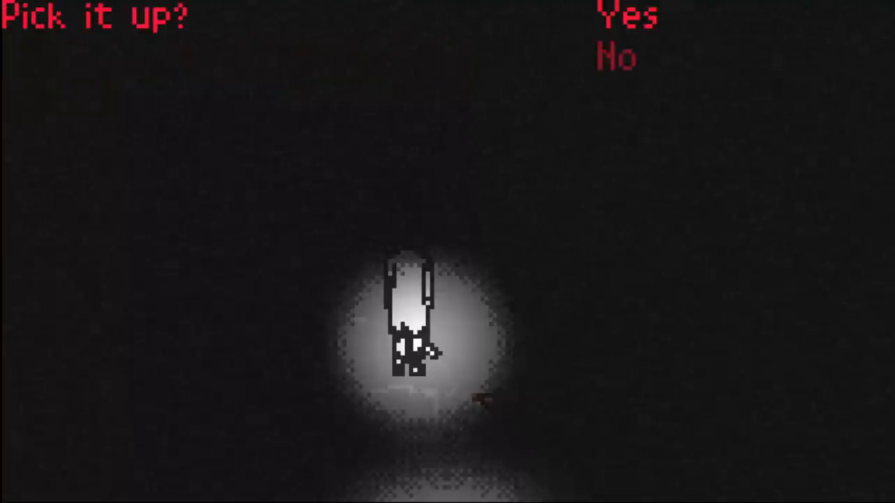
pyautogui.click(624, 15)
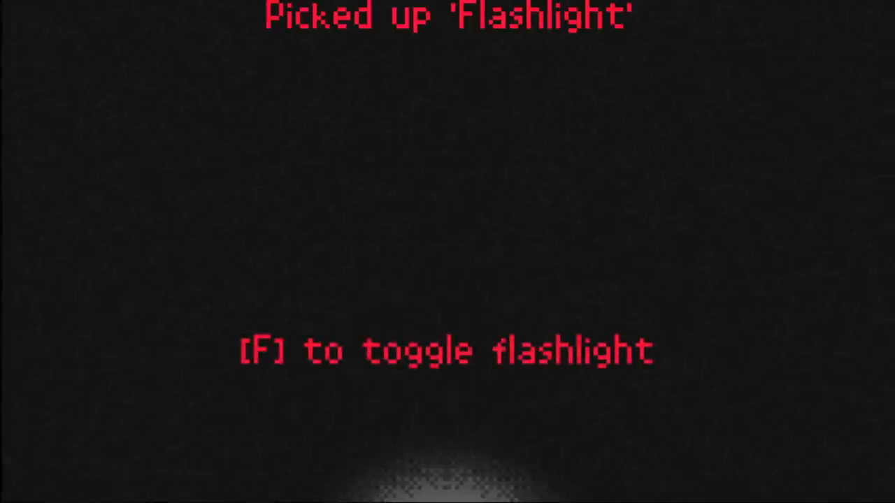
pyautogui.press('f')
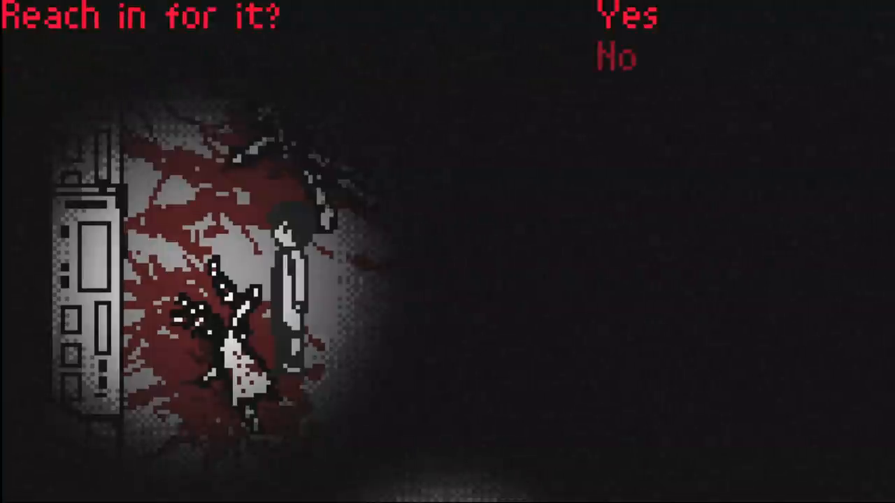
pyautogui.click(624, 14)
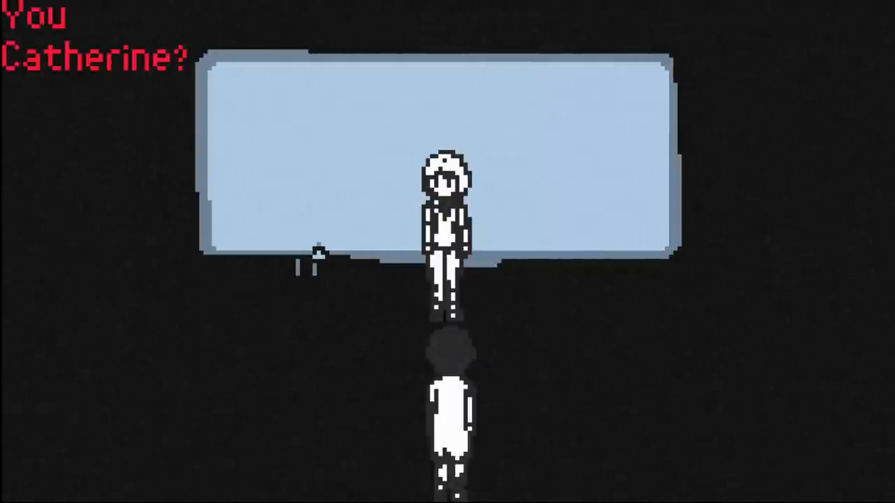
pyautogui.press('space')
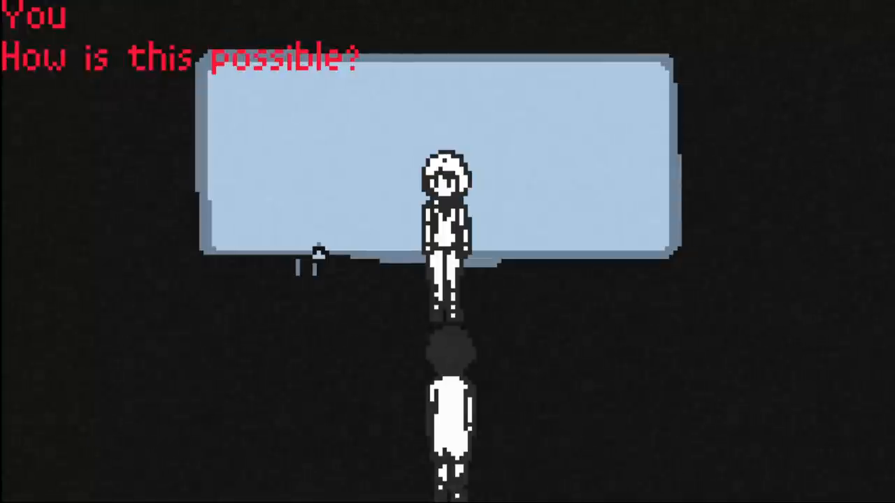